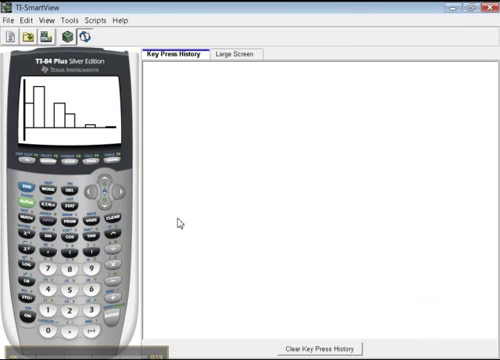
mouse_move(147, 148)
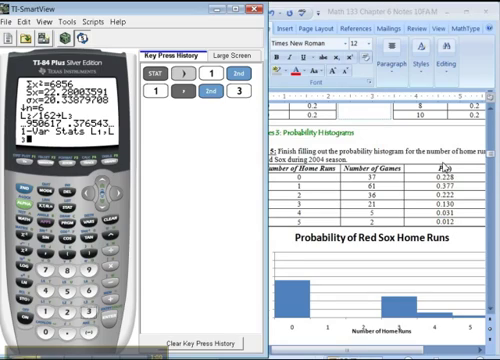
mouse_move(115, 321)
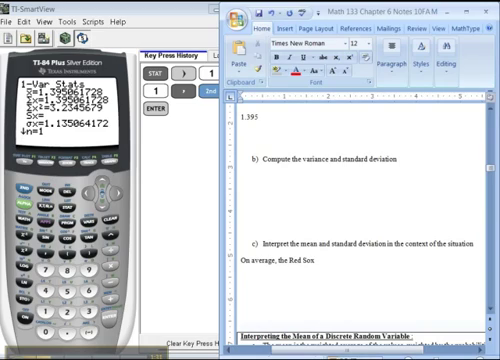
Type 'had 1.39 home runs per game' in the interpretation and start 'Stdev = 1.12' below part b
type("had 1.39")
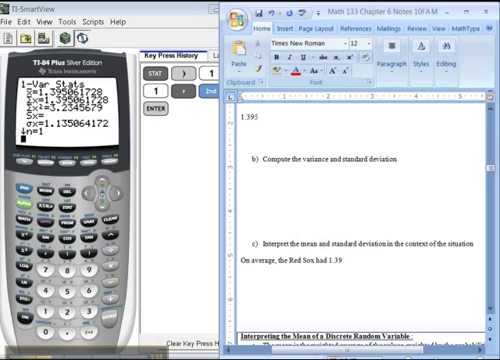
type("home runs")
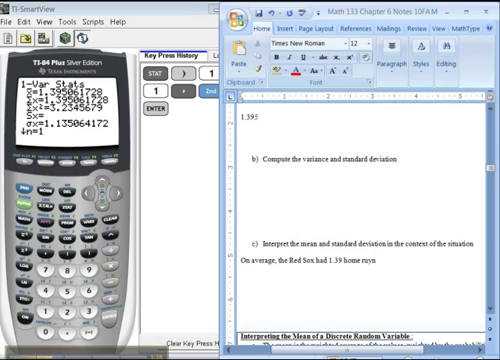
type("per game in 2004,")
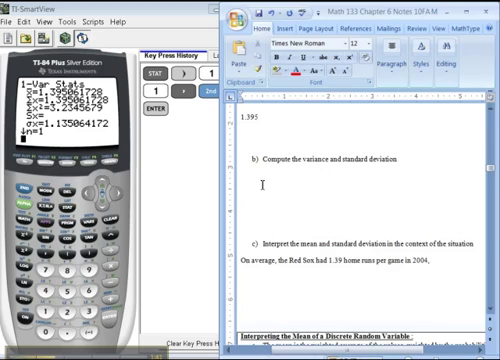
type("stdev")
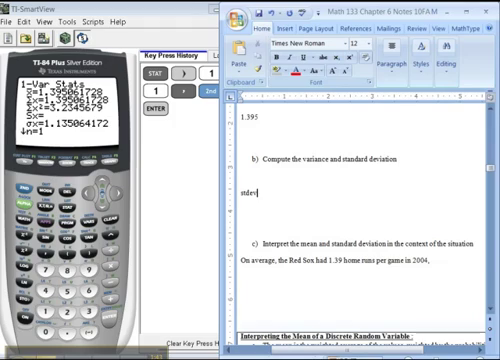
type("Stdev = 1.12")
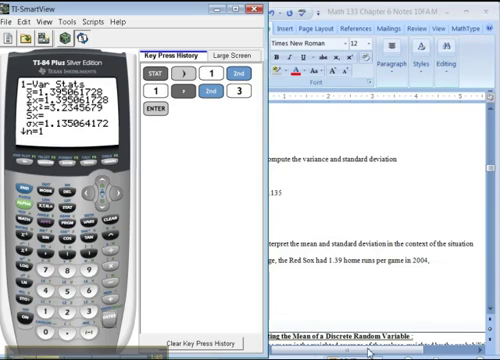
mouse_move(152, 175)
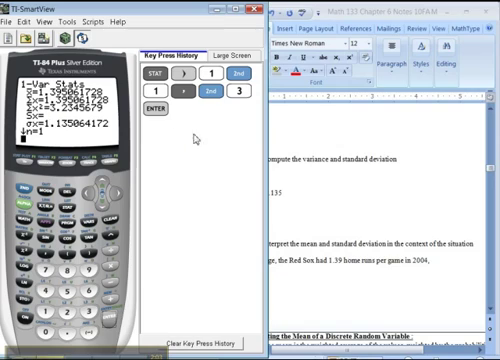
Scroll through the recomputed 1-Var Stats showing n = 162 and σx = 1.135064172
scroll("down", 3)
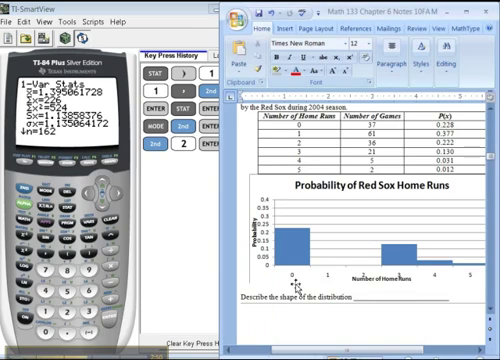
Record Stdev = 1.135 under part b and begin the 'Variance' line below it
scroll("down", 3)
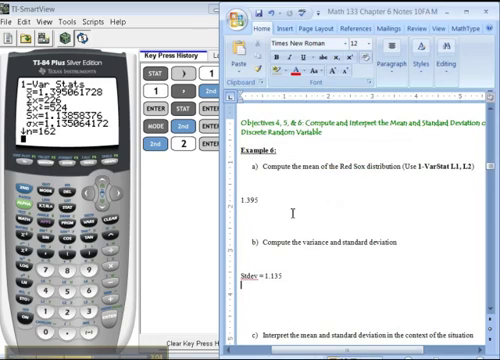
type("Var")
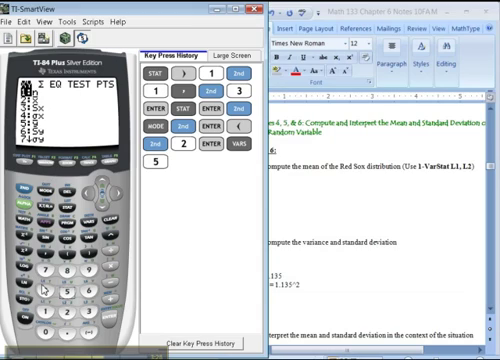
Select σx from the Statistics variables and square it to get variance 1.288370675
left_click(213, 166)
type(" = 1.288")
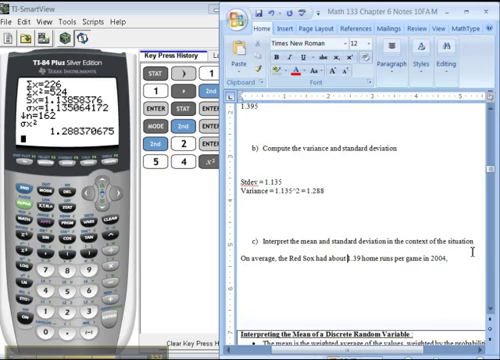
Complete variance as 1.288 and end the interpretation with 'give or take 1.135 home runs.'
type("give or take 1.1")
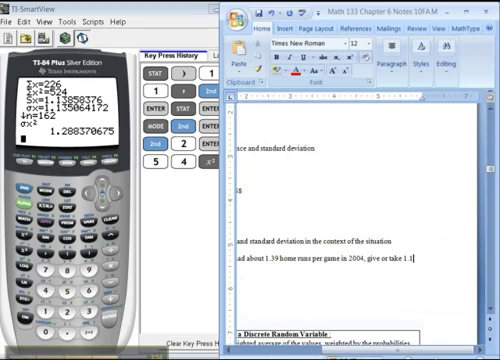
scroll("down", 3)
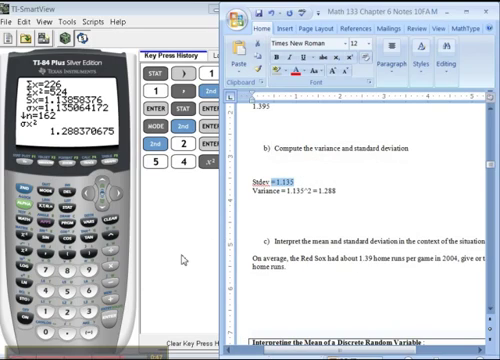
Scroll past the Red Sox example to Example 7 on the life insurance policy
scroll("down", 3)
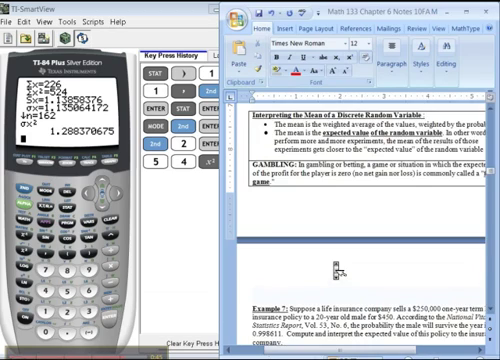
scroll("down", 3)
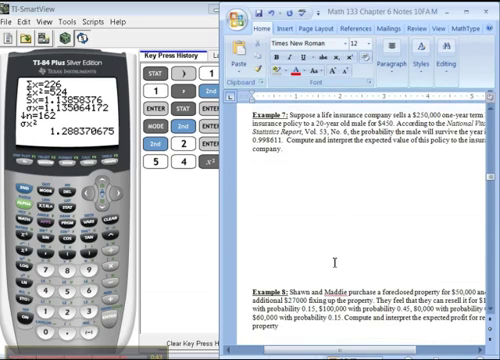